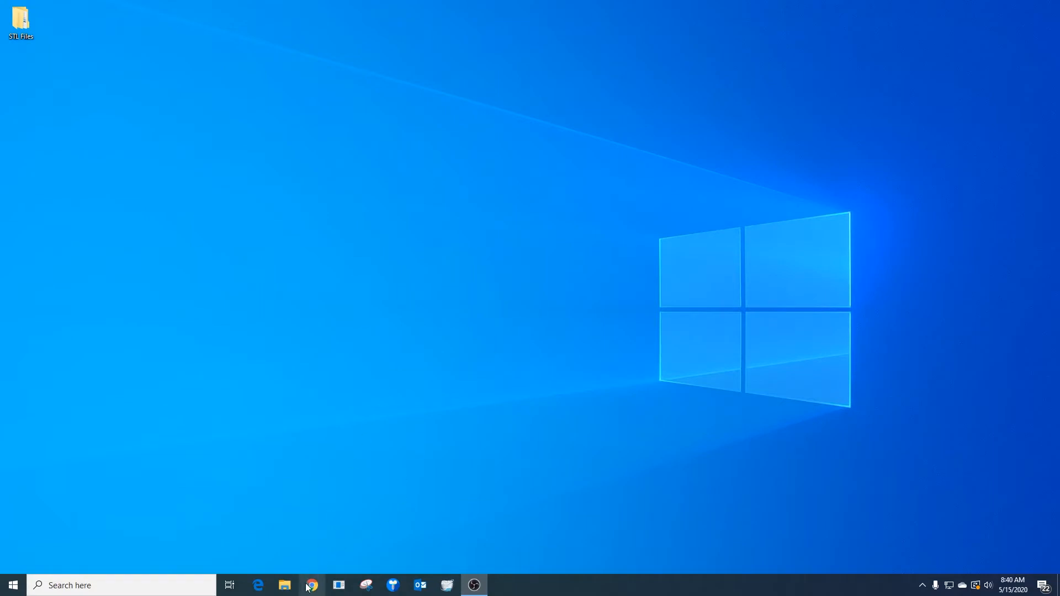
mouse_move(245, 251)
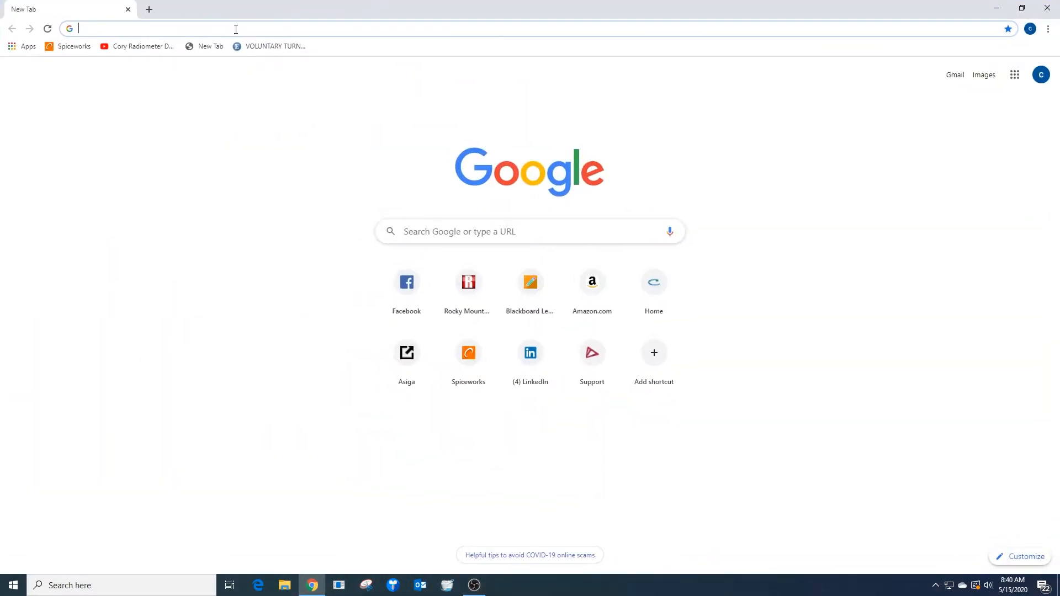
Step: Go to asiga.com so the Asiga home page with the printer lineup loads
text(asiga.com)
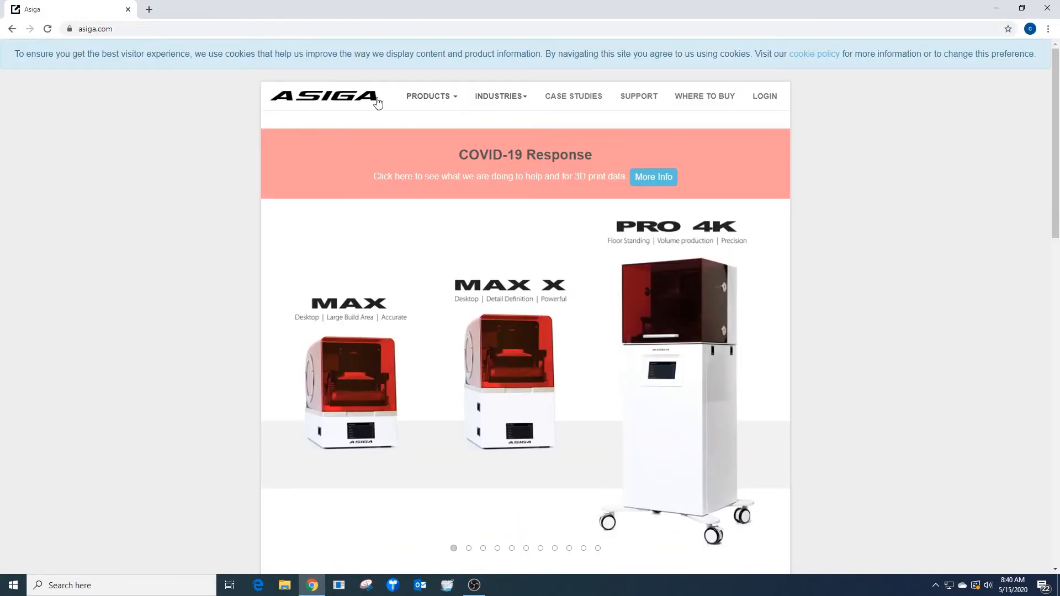
mouse_move(879, 168)
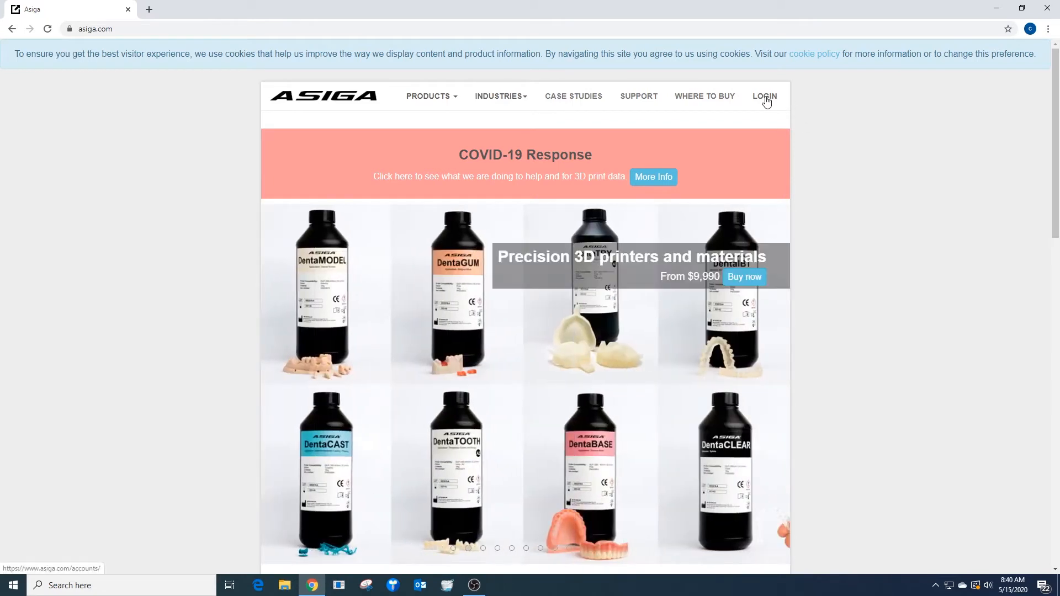
Step: Log into the Asiga account with the saved email and the password, reaching the account page
click(764, 96)
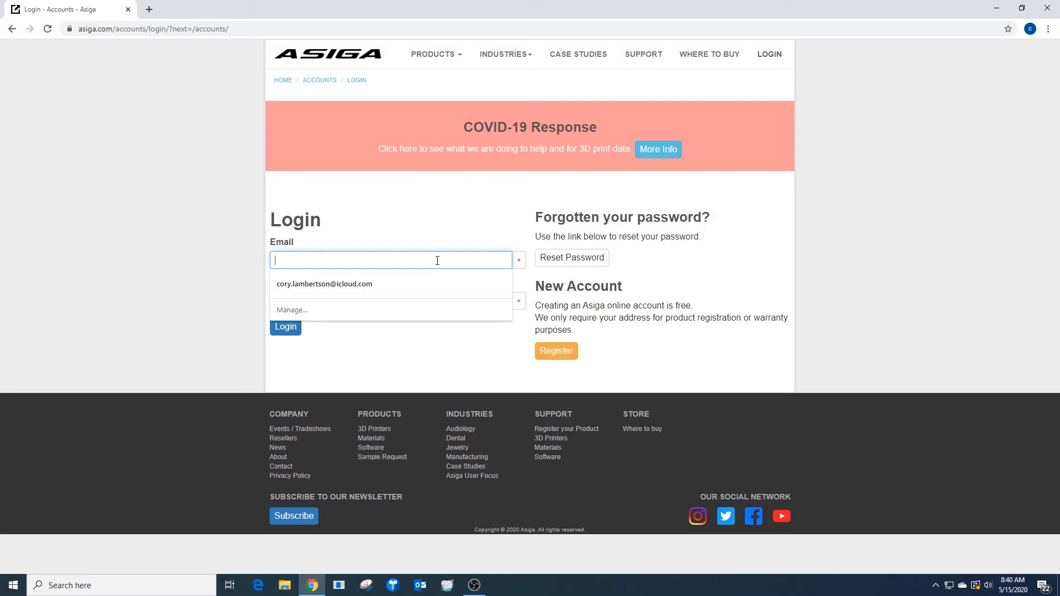
text(digital)
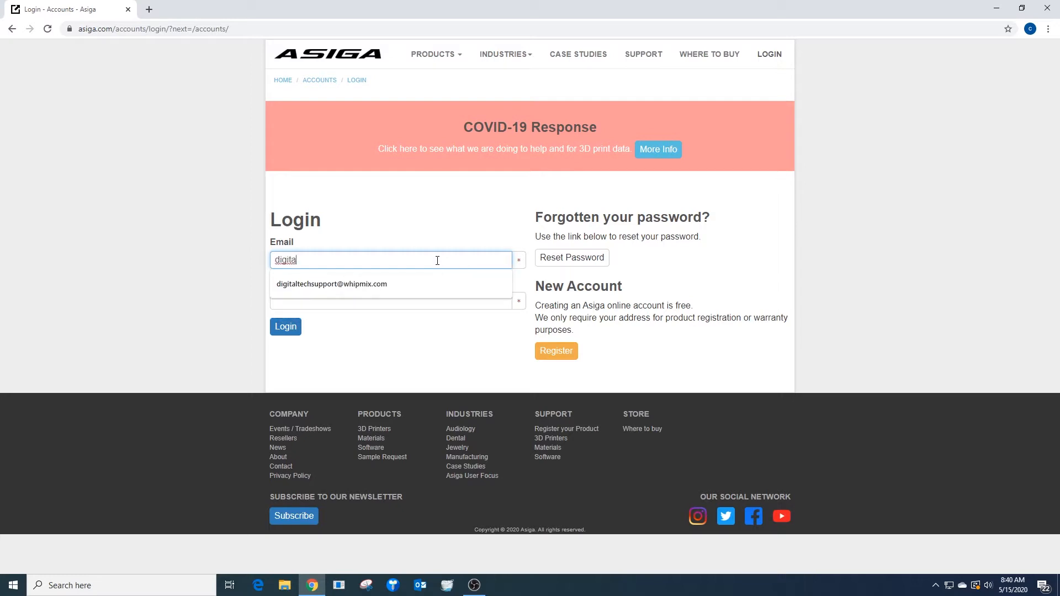
key(Backspace)
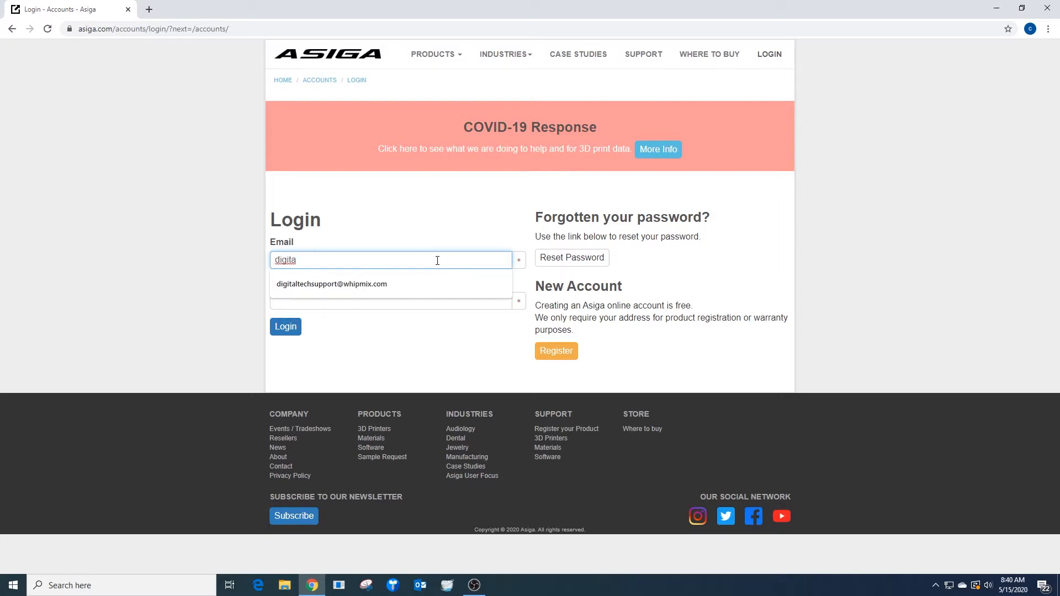
click(331, 284)
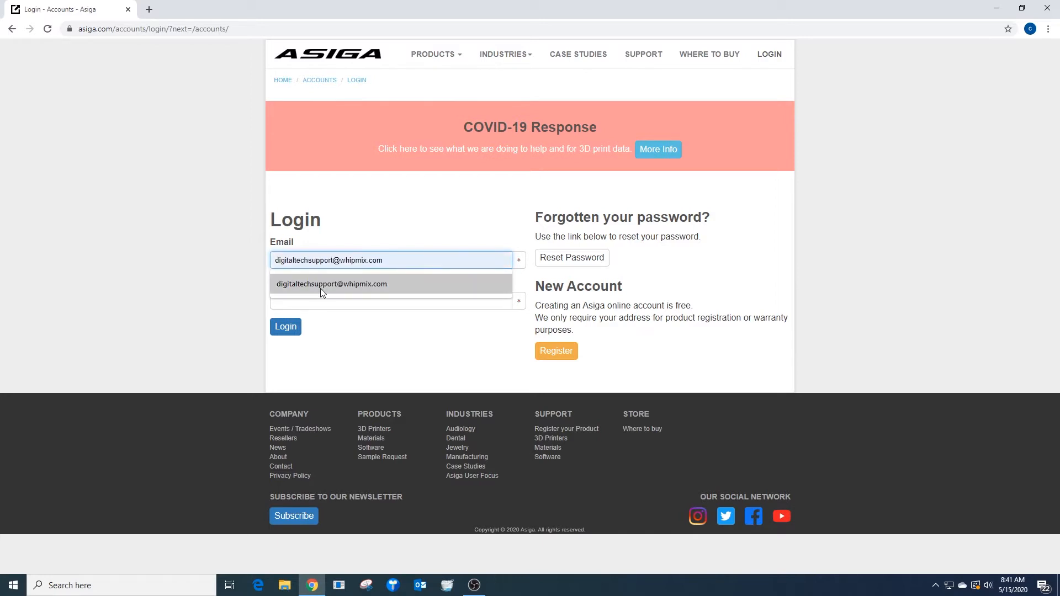
click(391, 301)
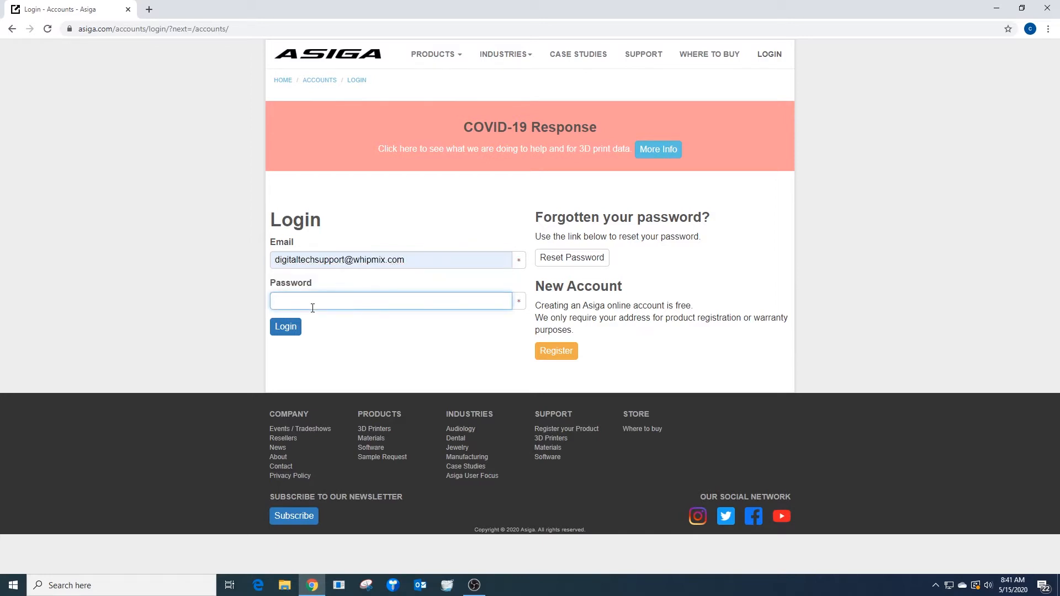
text(password)
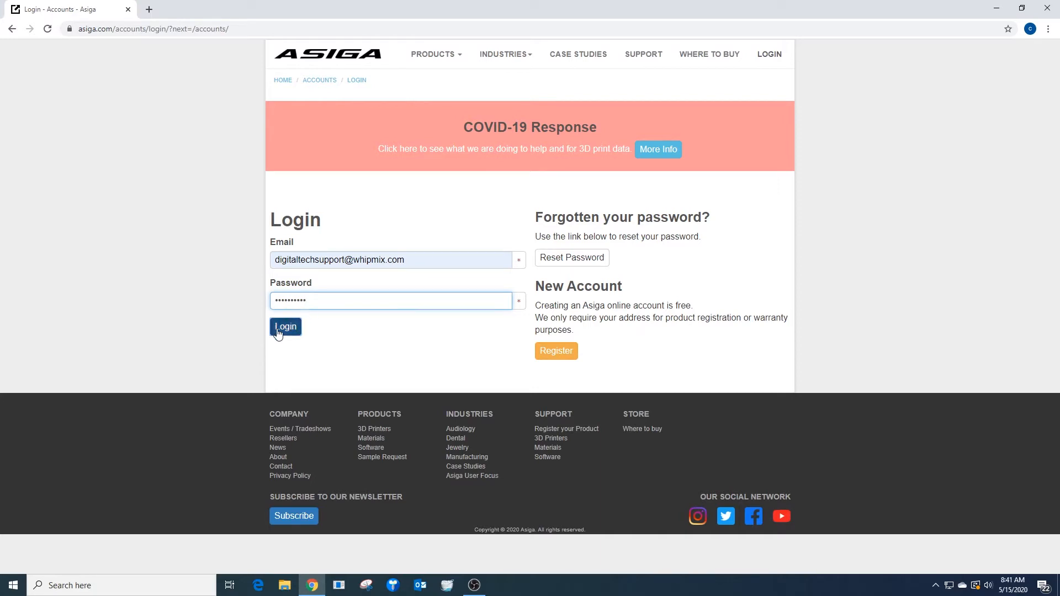
click(285, 327)
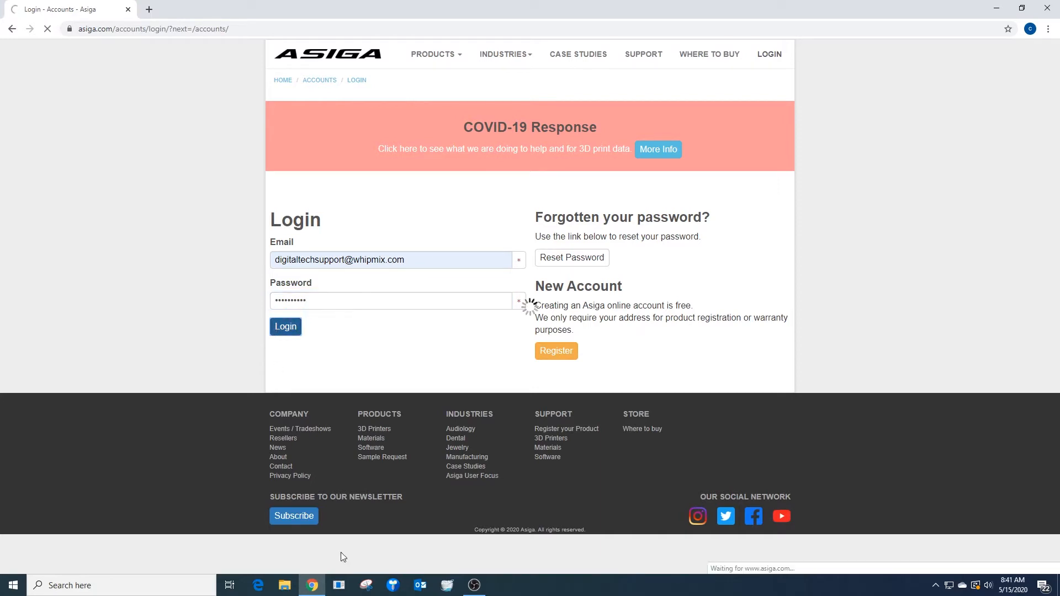
click(285, 326)
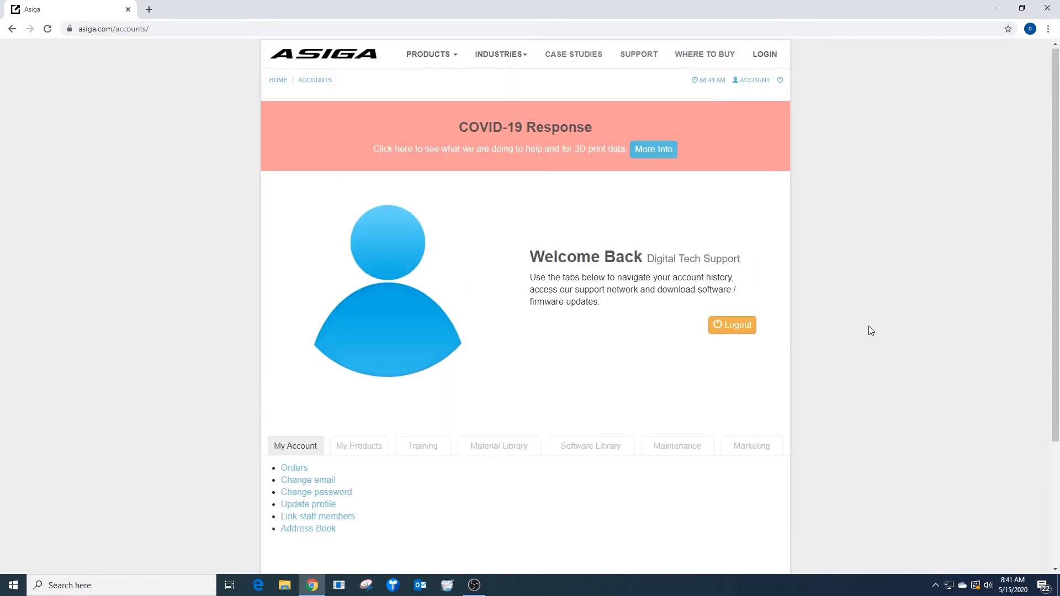
Step: Show the My Products tab on the account page and head to its Software link
scroll(down, 3)
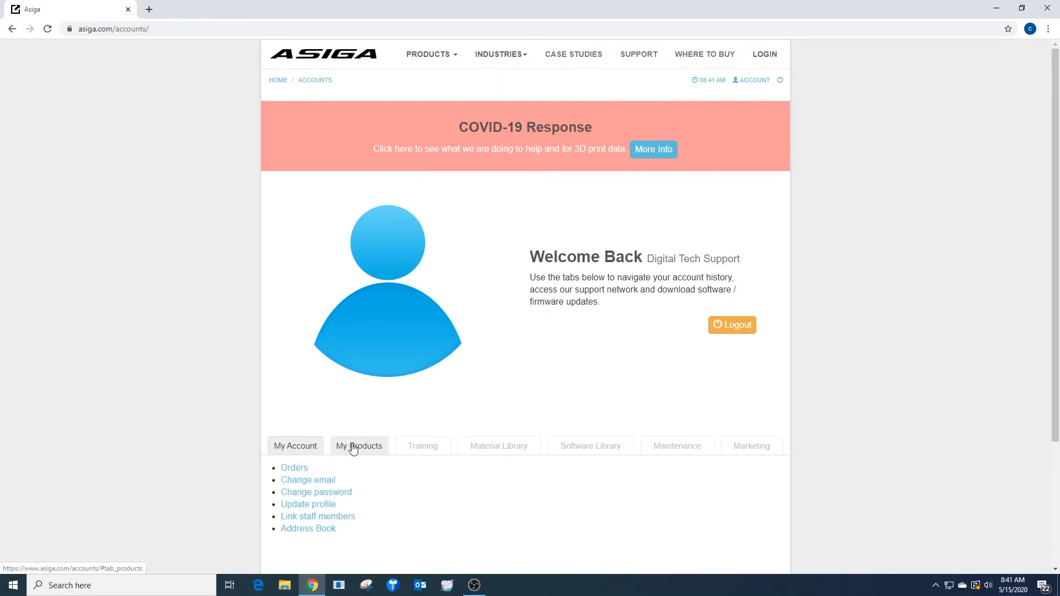
click(359, 446)
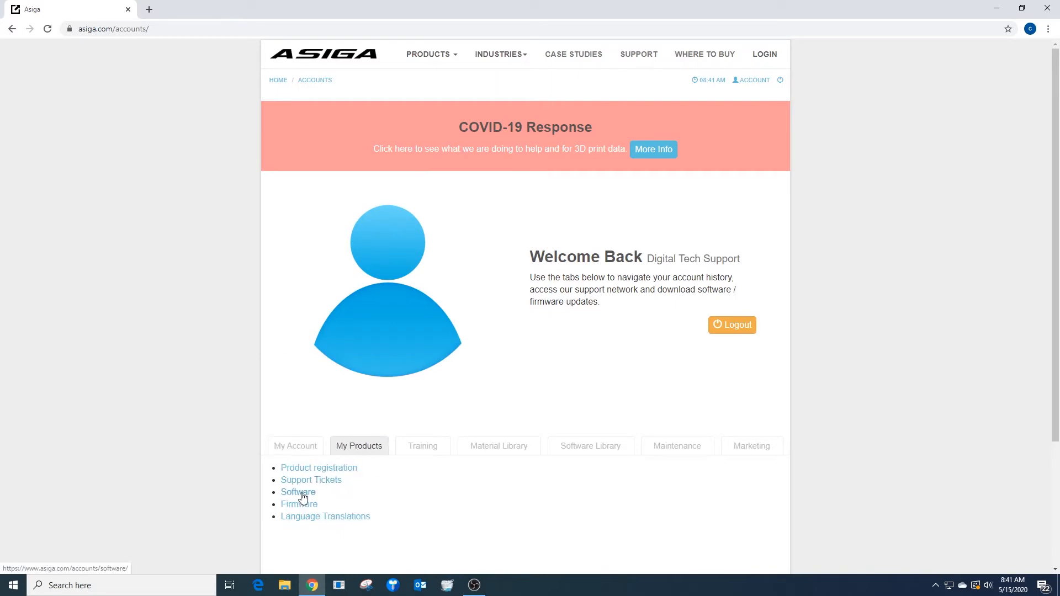
click(297, 491)
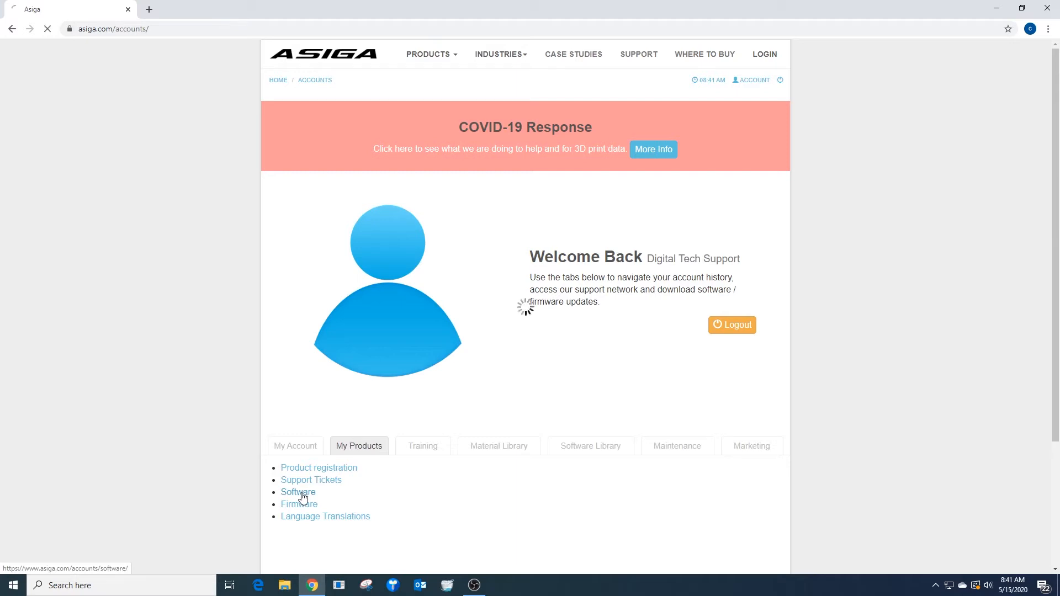
Step: Download the Windows 64-bit installer for Composer 1.2.12-4 from the Software page
click(298, 492)
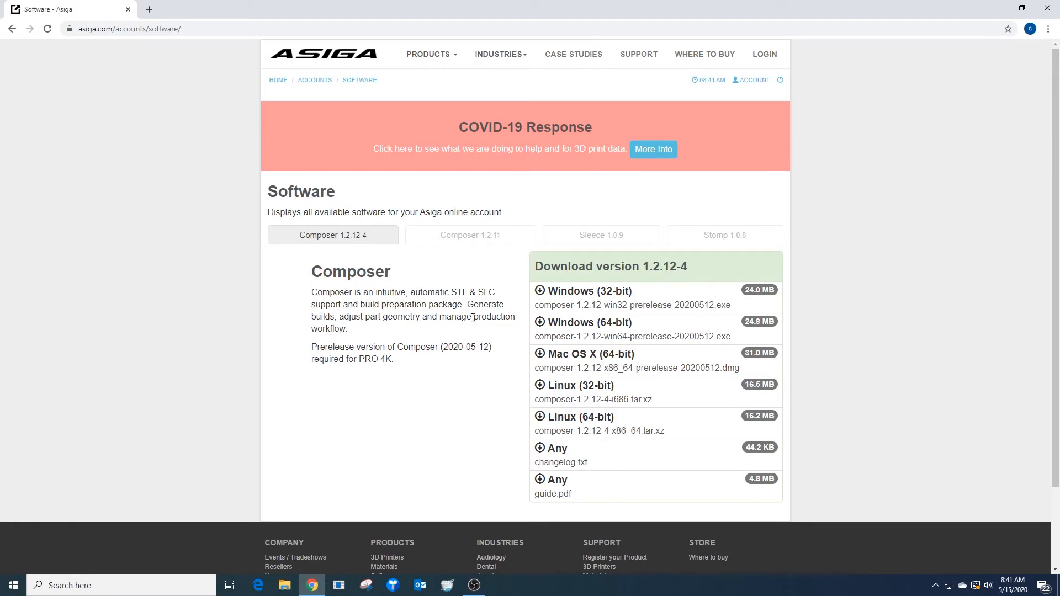
mouse_move(586, 322)
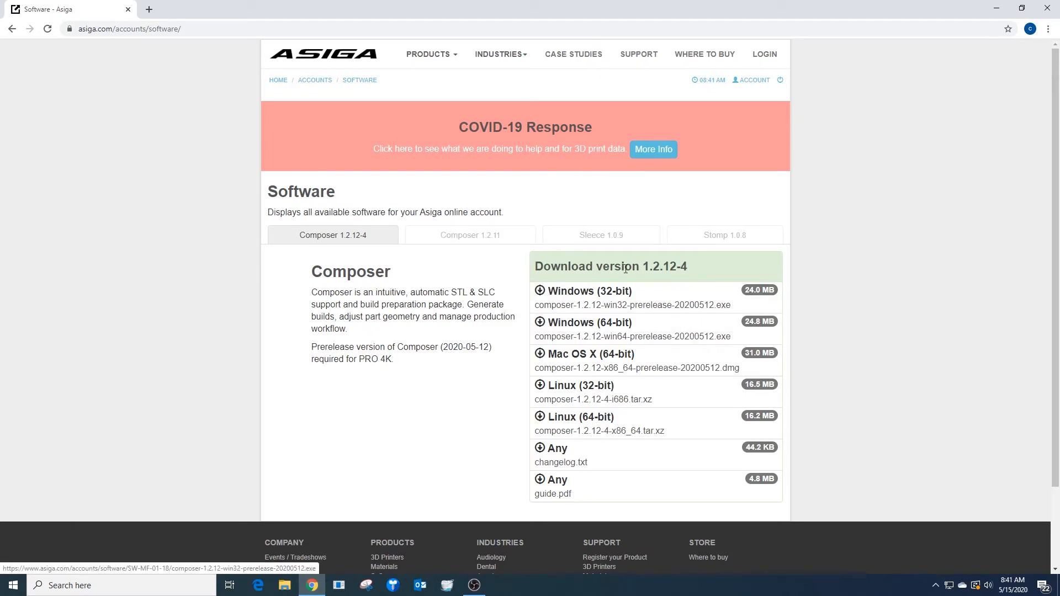
mouse_move(673, 302)
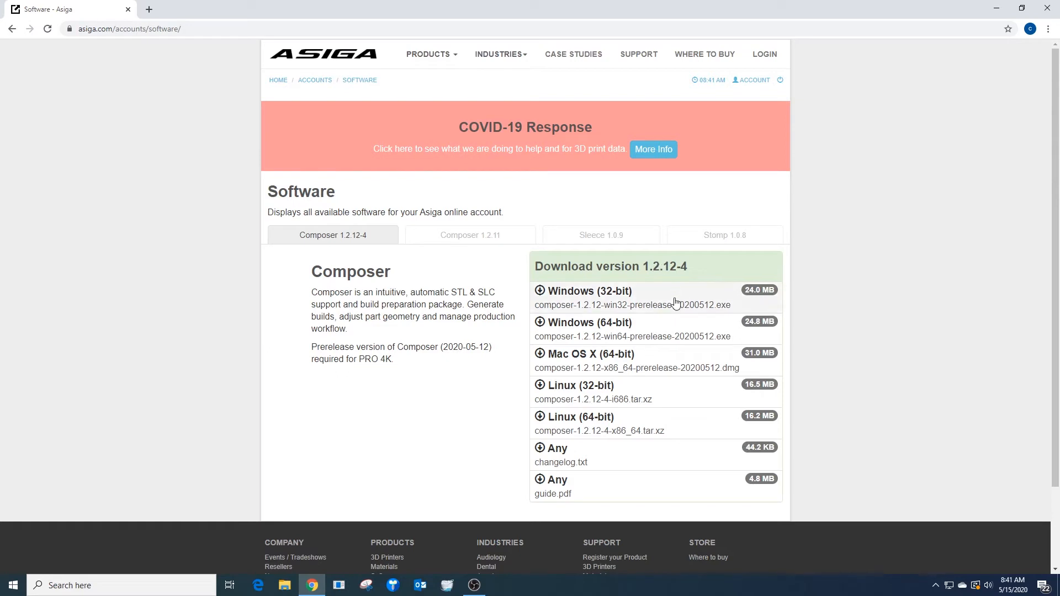
mouse_move(645, 336)
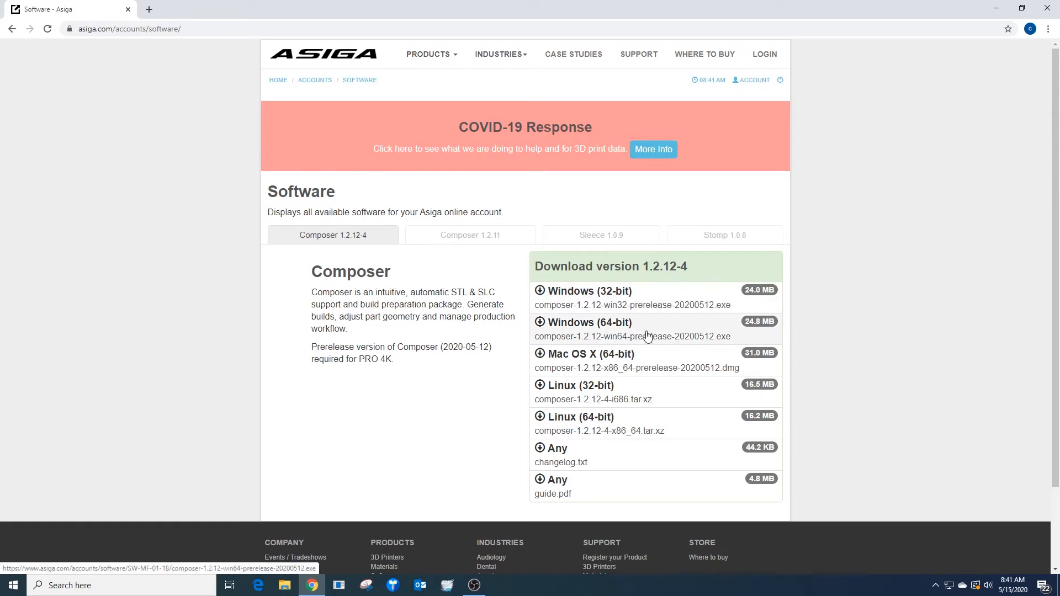
click(588, 322)
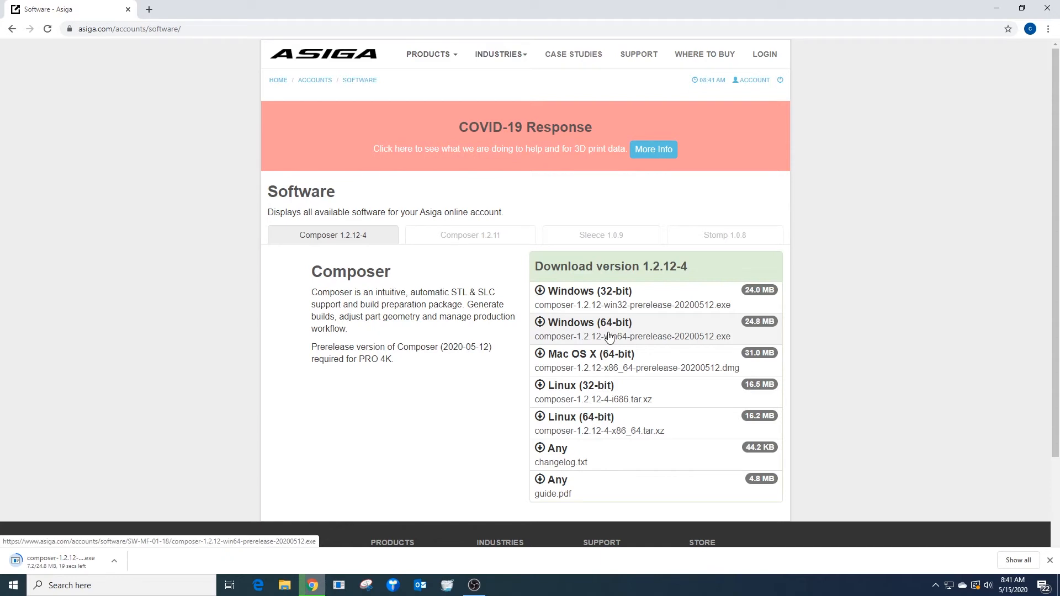
mouse_move(591, 323)
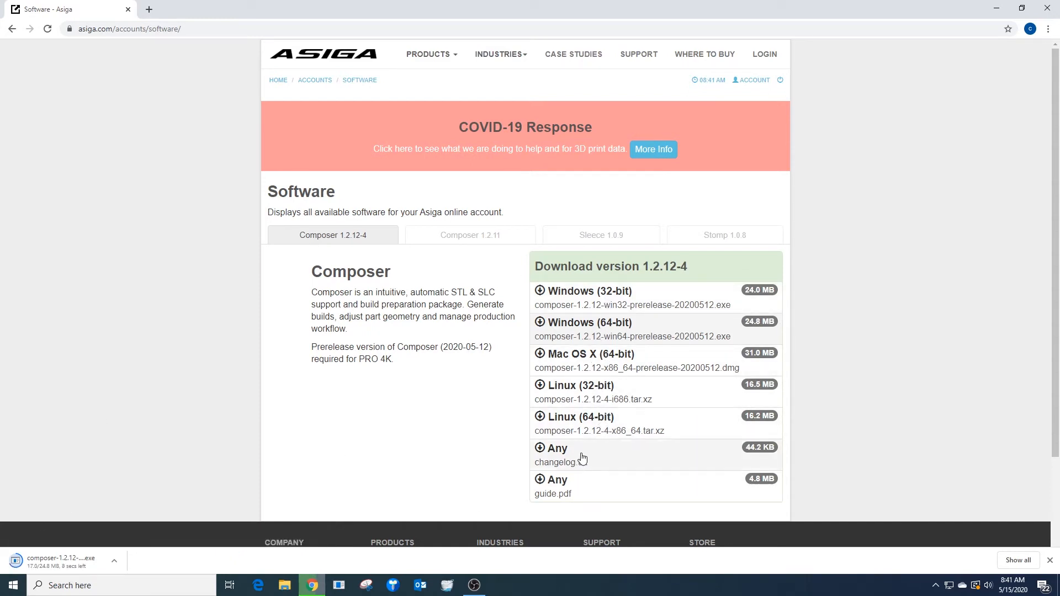
mouse_move(578, 466)
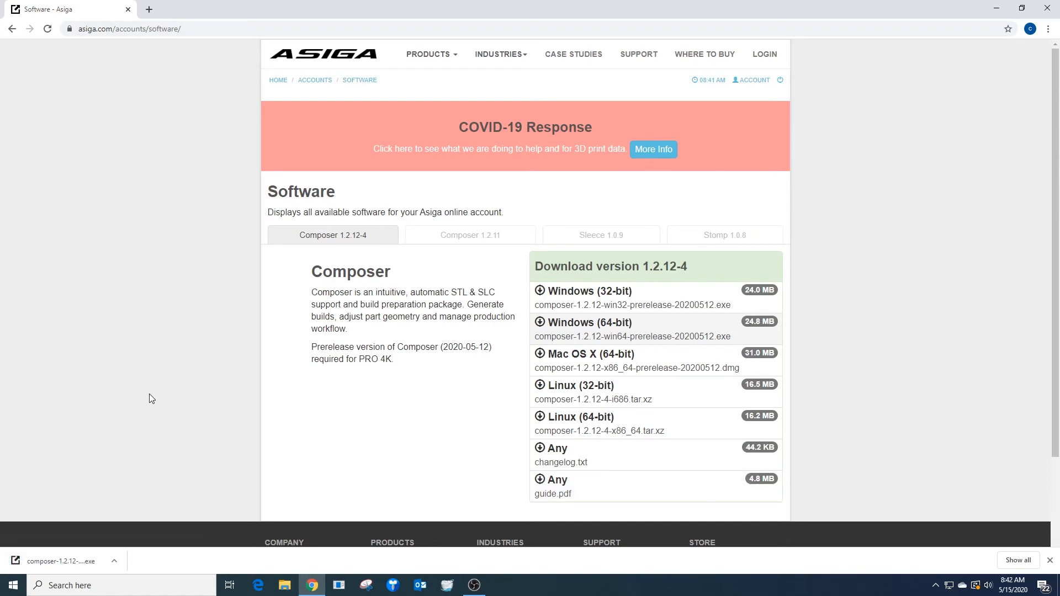
mouse_move(67, 525)
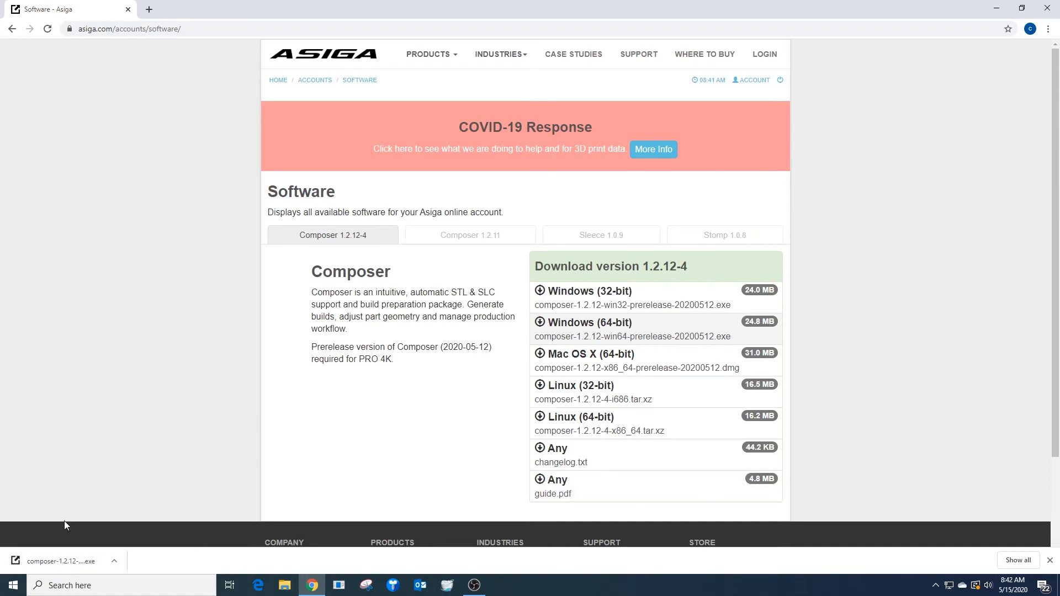
Step: Run the downloaded installer, allowing it past SmartScreen via More info / Run anyway and the UAC prompt
click(61, 561)
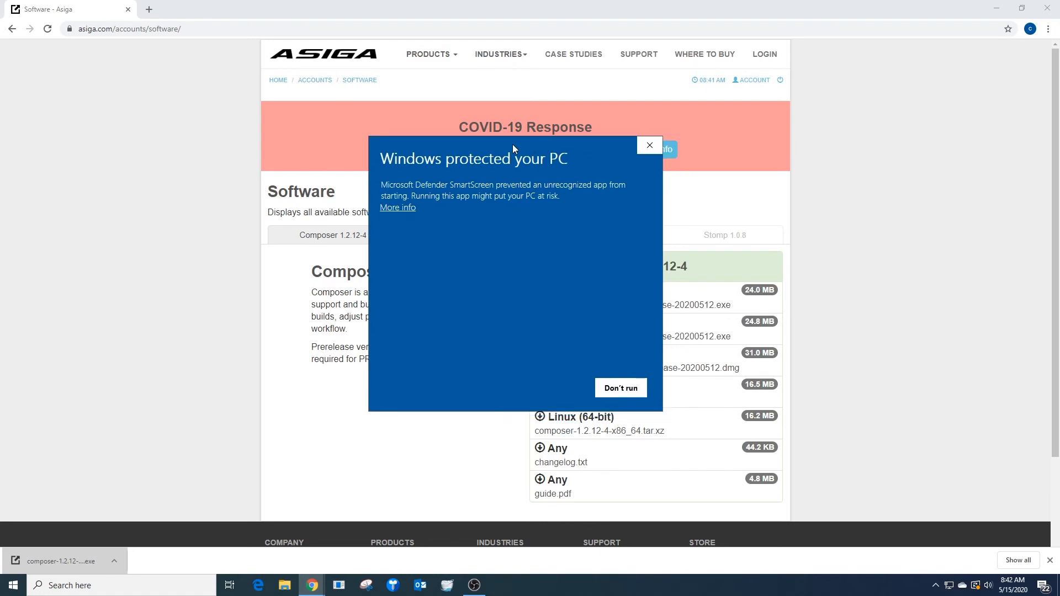
click(397, 208)
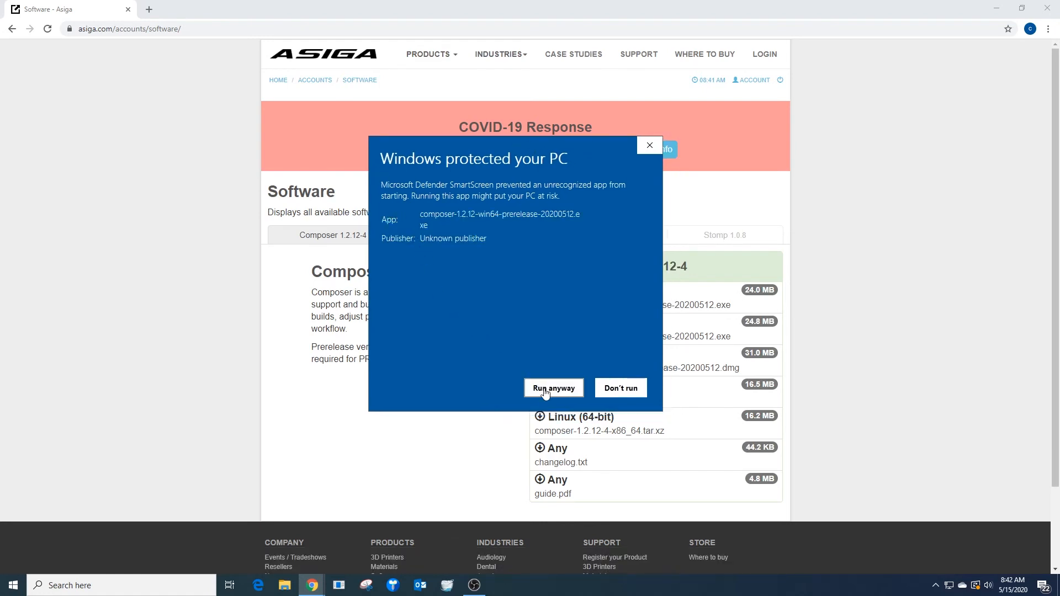
click(553, 387)
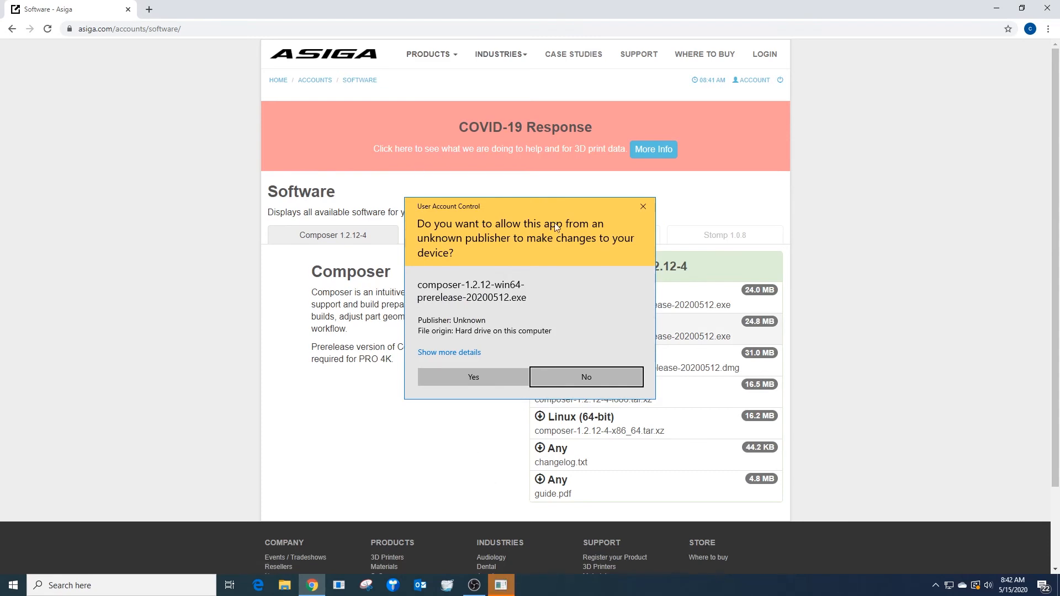
click(472, 377)
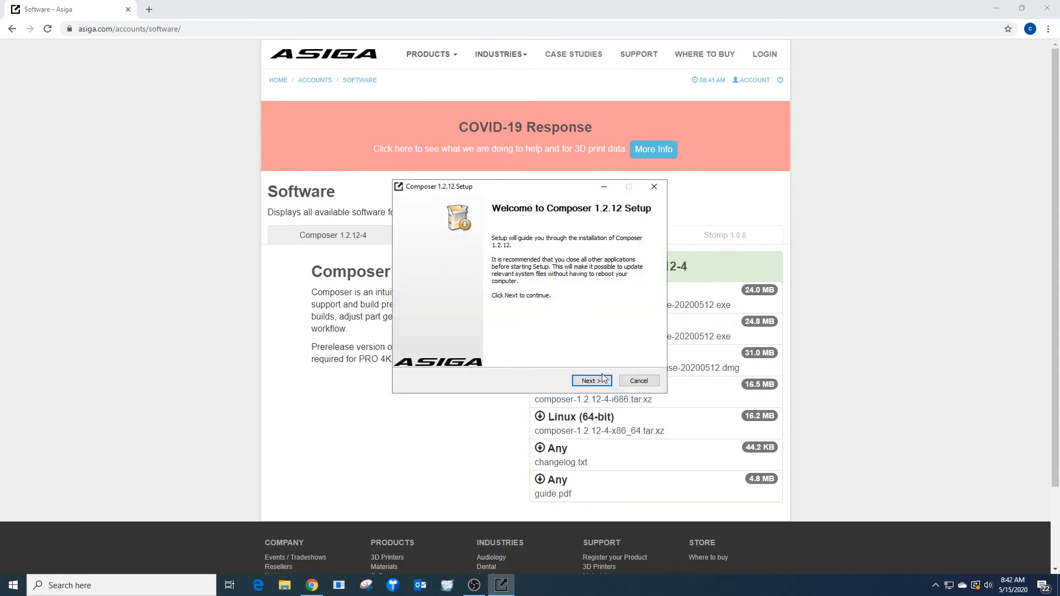
Step: Install Composer 1.2.12 with typical components in the default folder and finish with Run Composer checked
click(590, 380)
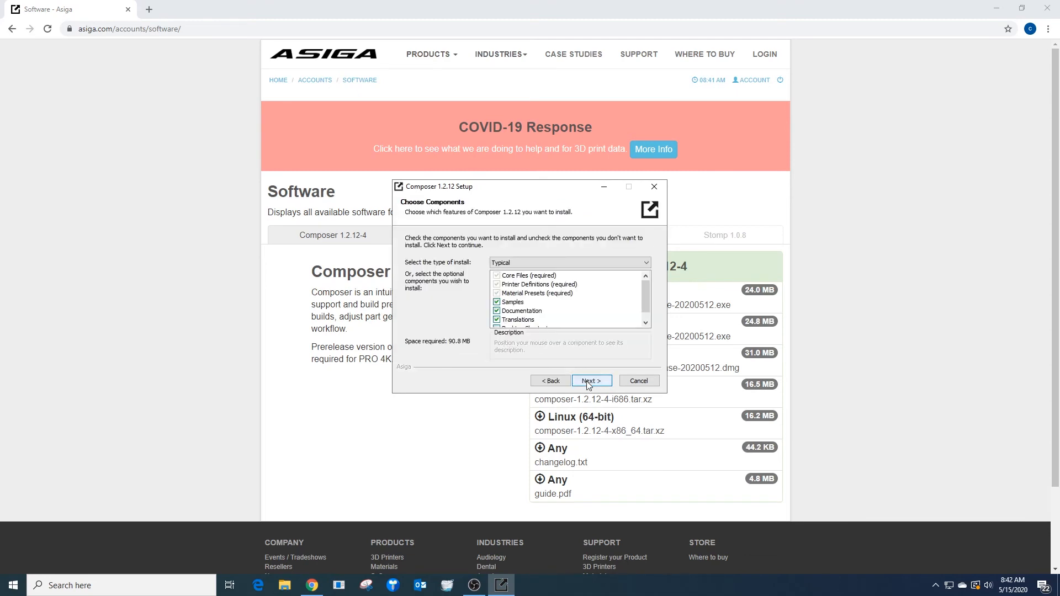
click(589, 380)
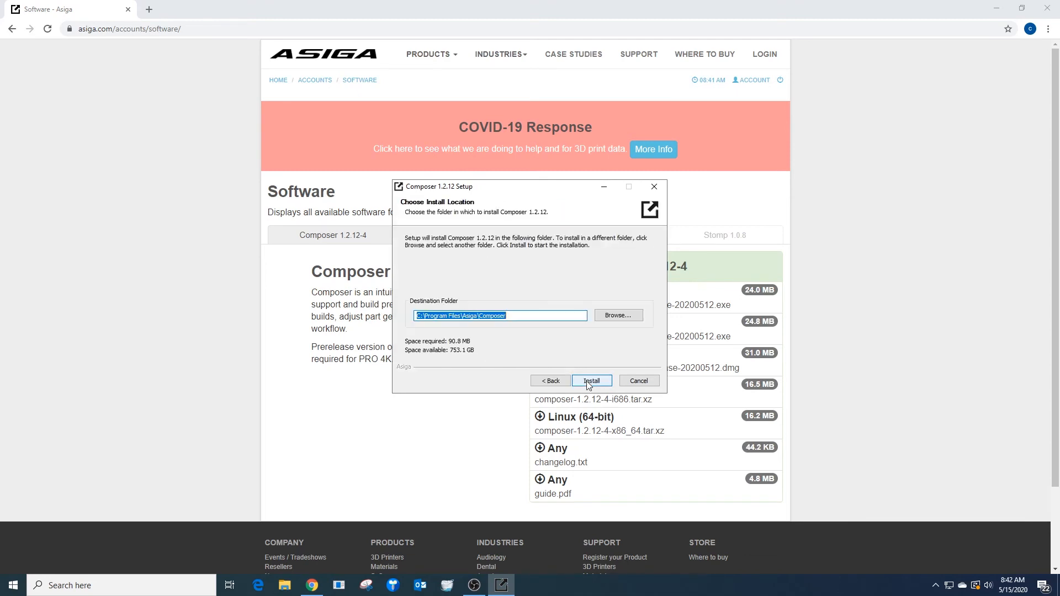
click(590, 380)
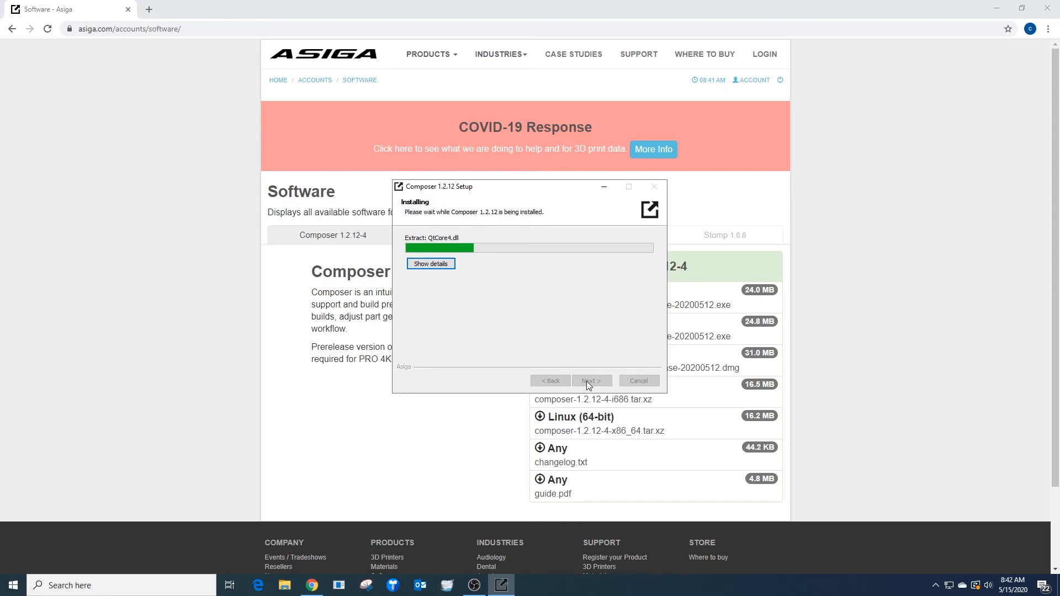
mouse_move(359, 444)
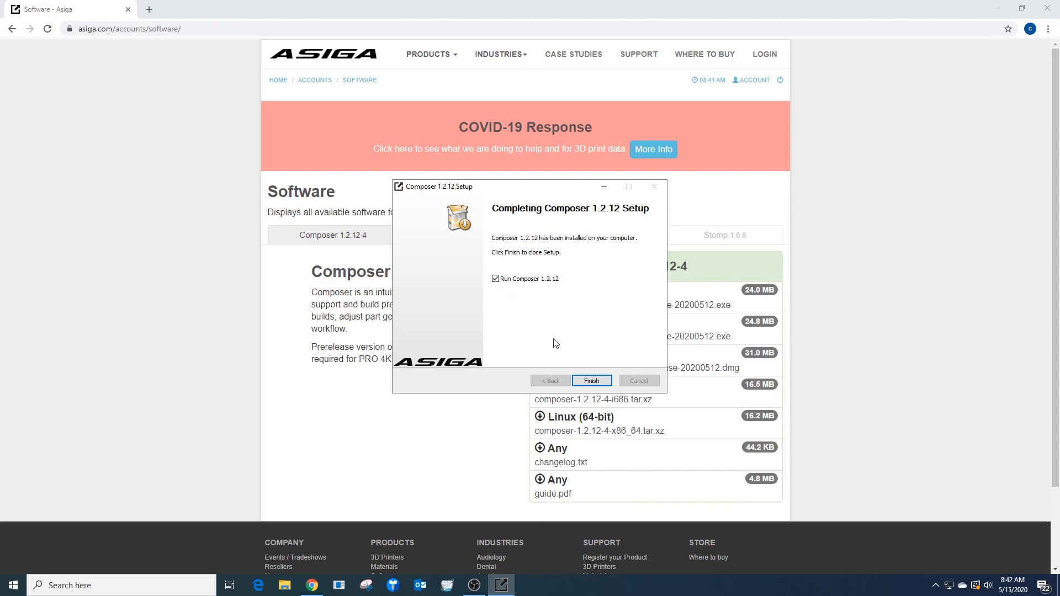
click(590, 380)
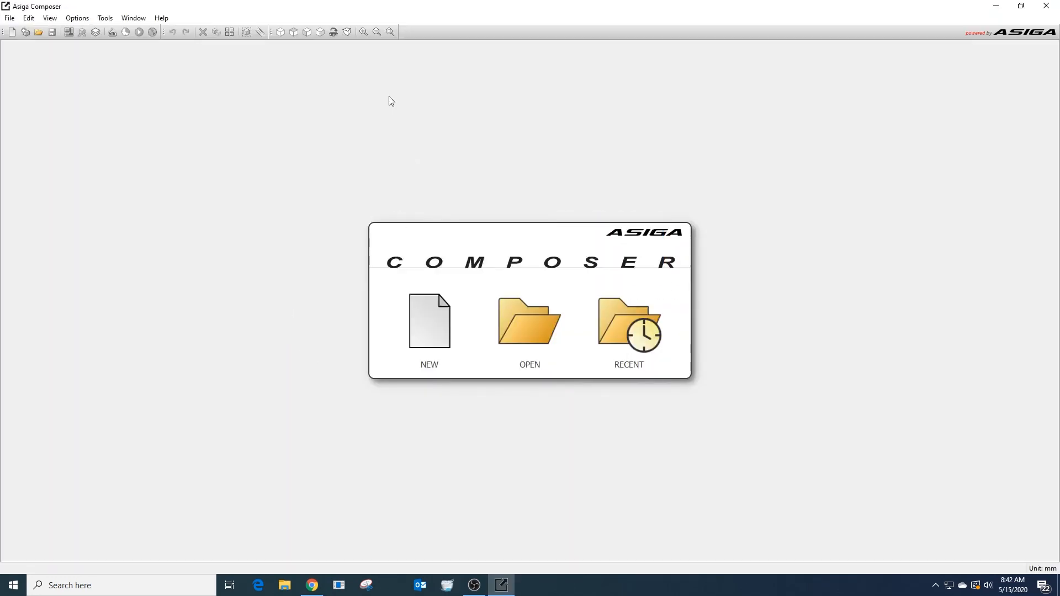
mouse_move(322, 174)
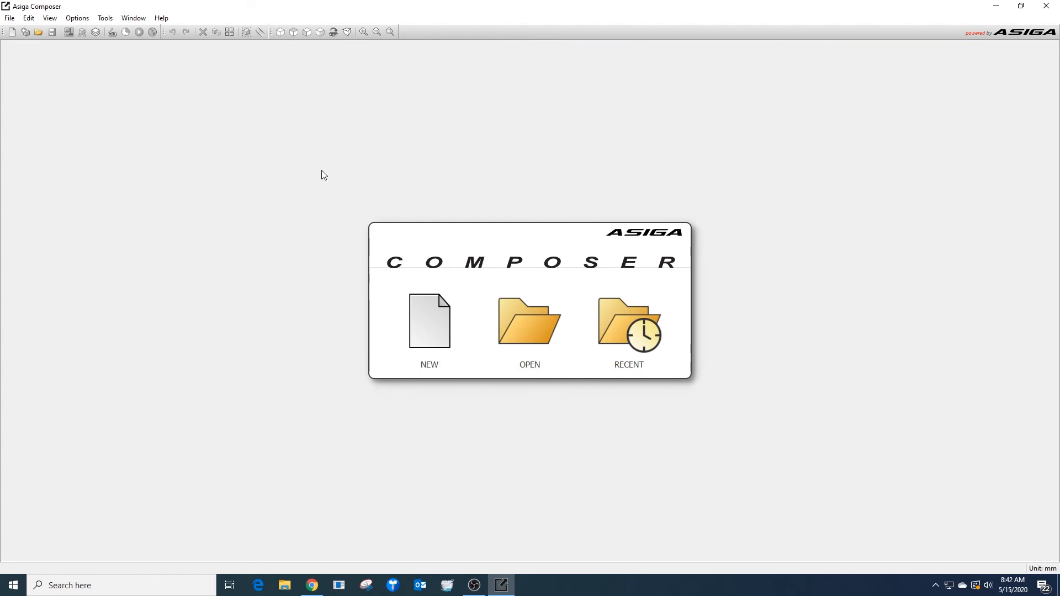